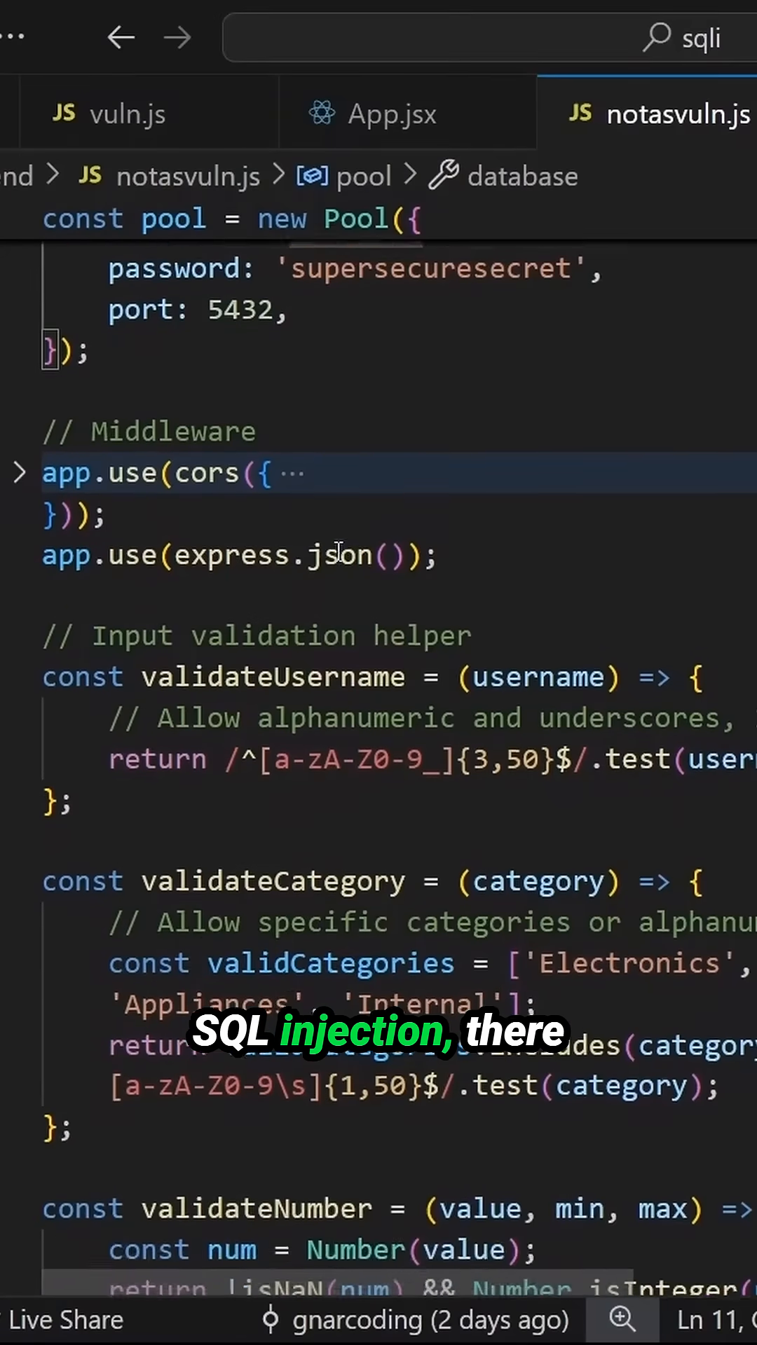
# - Scroll notasvuln.js past validateNumber and validateString to the app.post('/api/login') handler
pyautogui.scroll(-3)
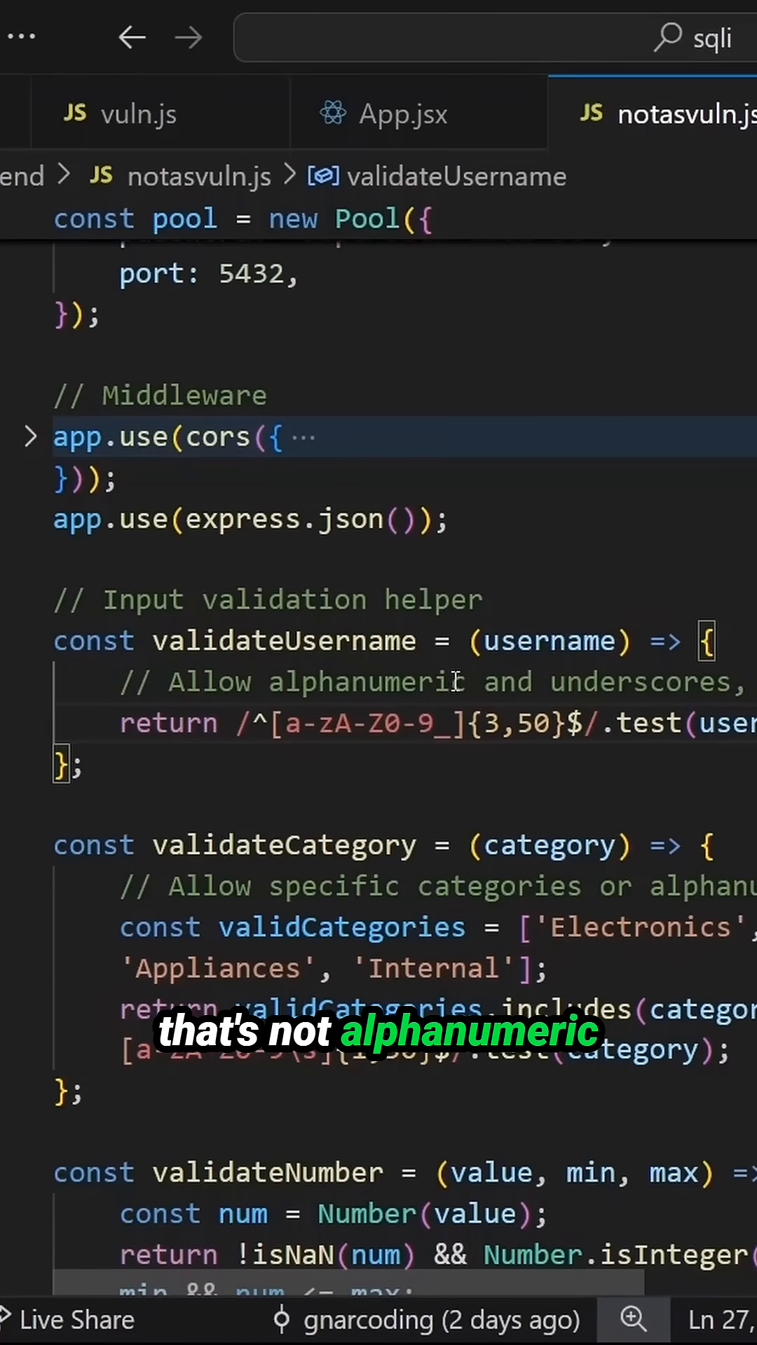
pyautogui.moveTo(664, 642)
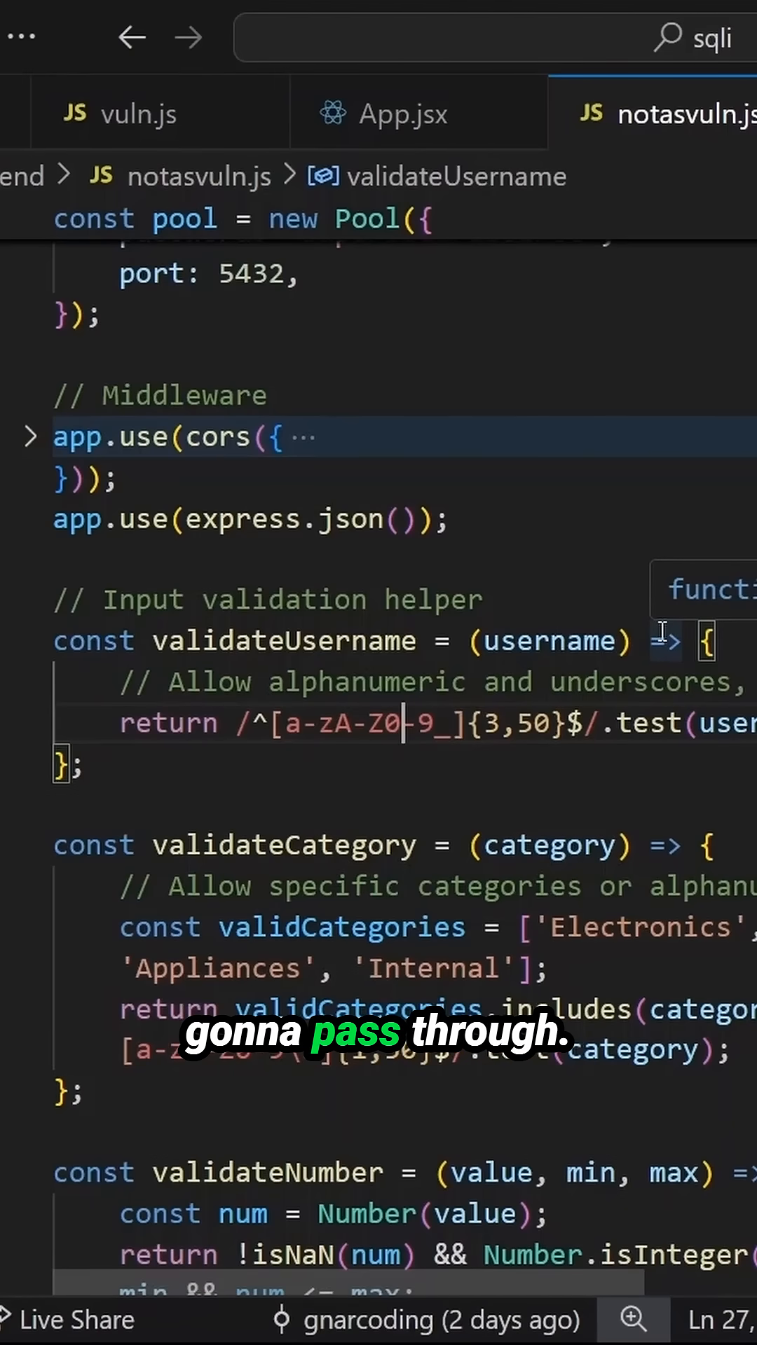
pyautogui.scroll(-3)
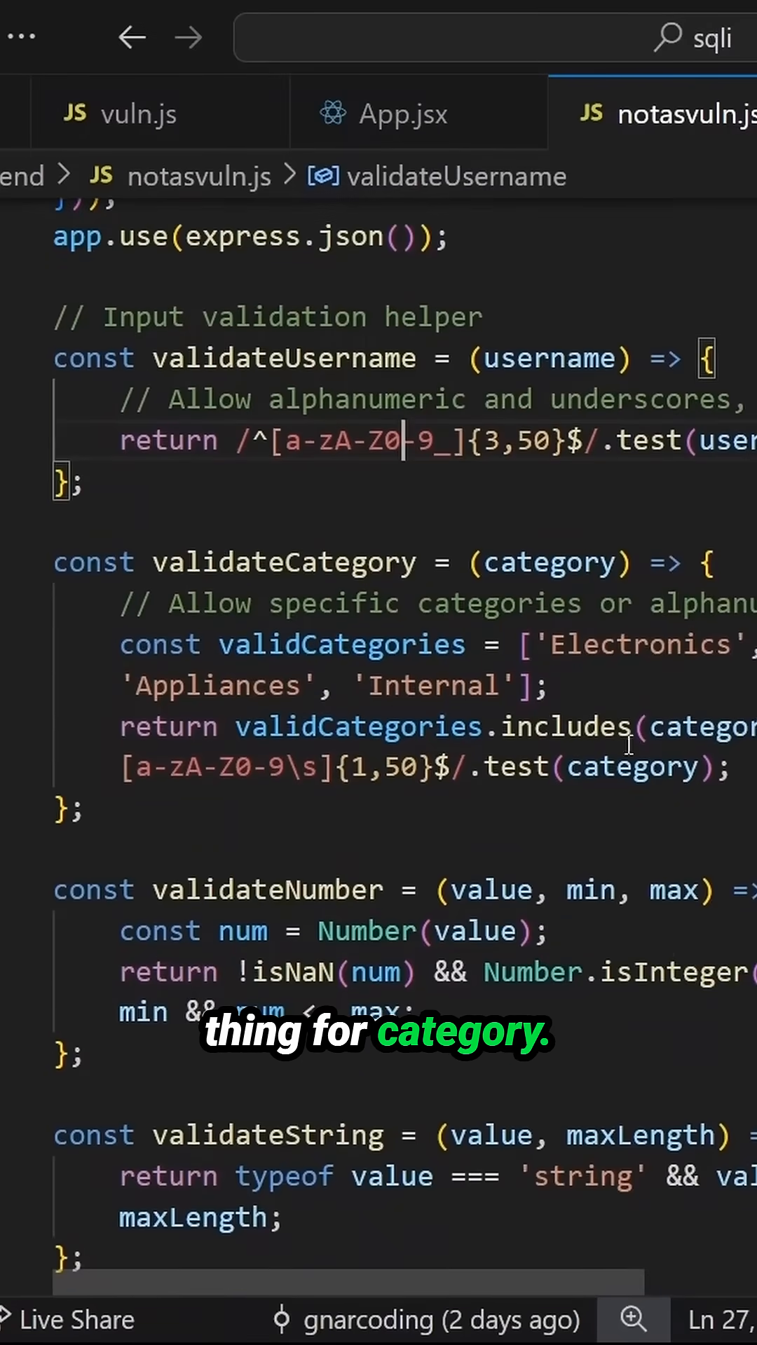
pyautogui.scroll(-3)
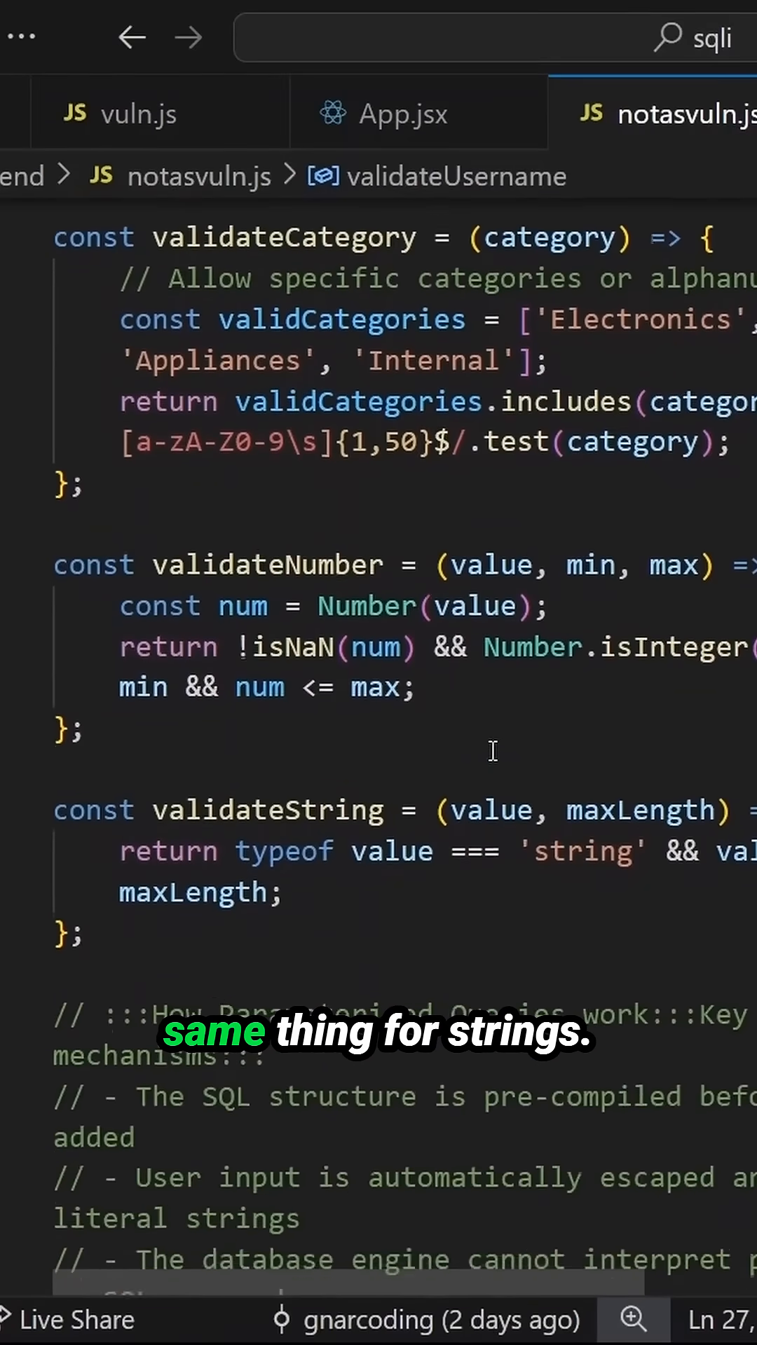
pyautogui.scroll(-3)
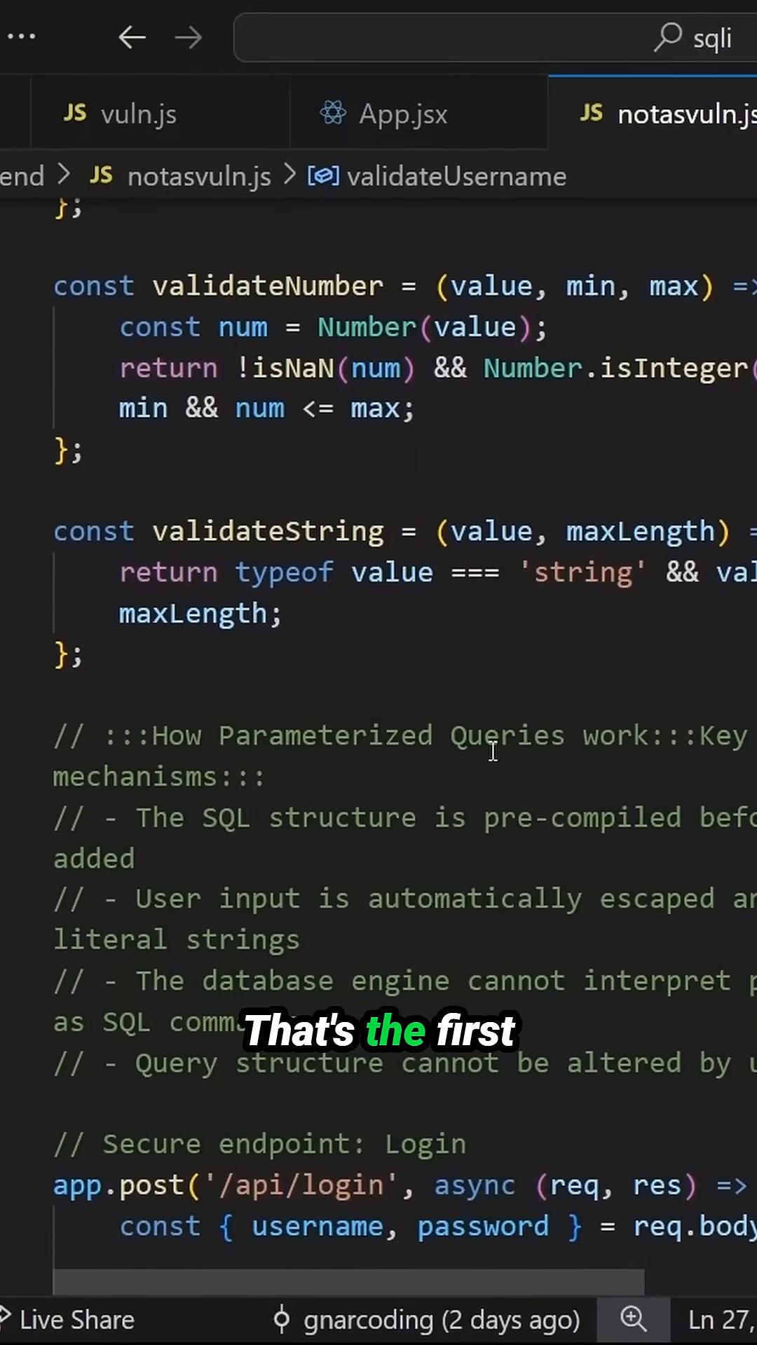
pyautogui.scroll(-3)
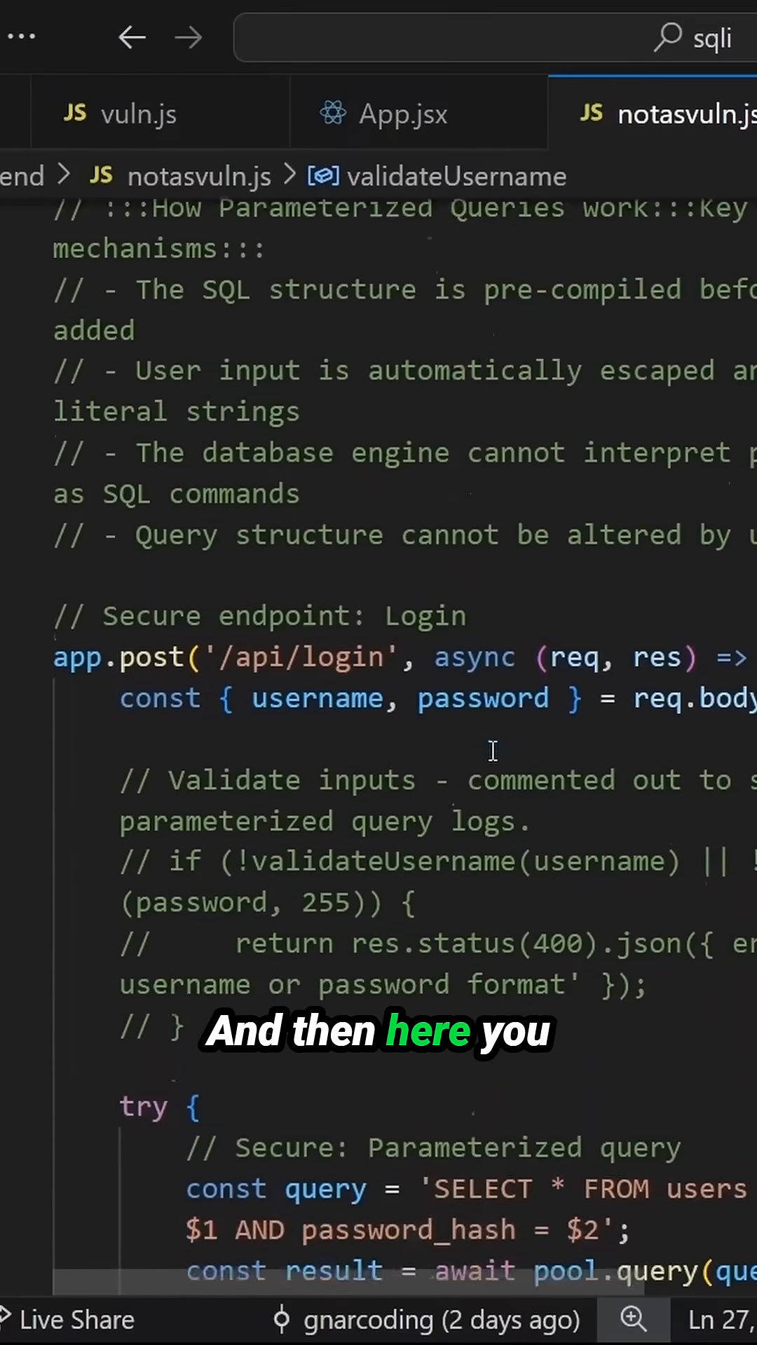
pyautogui.scroll(-3)
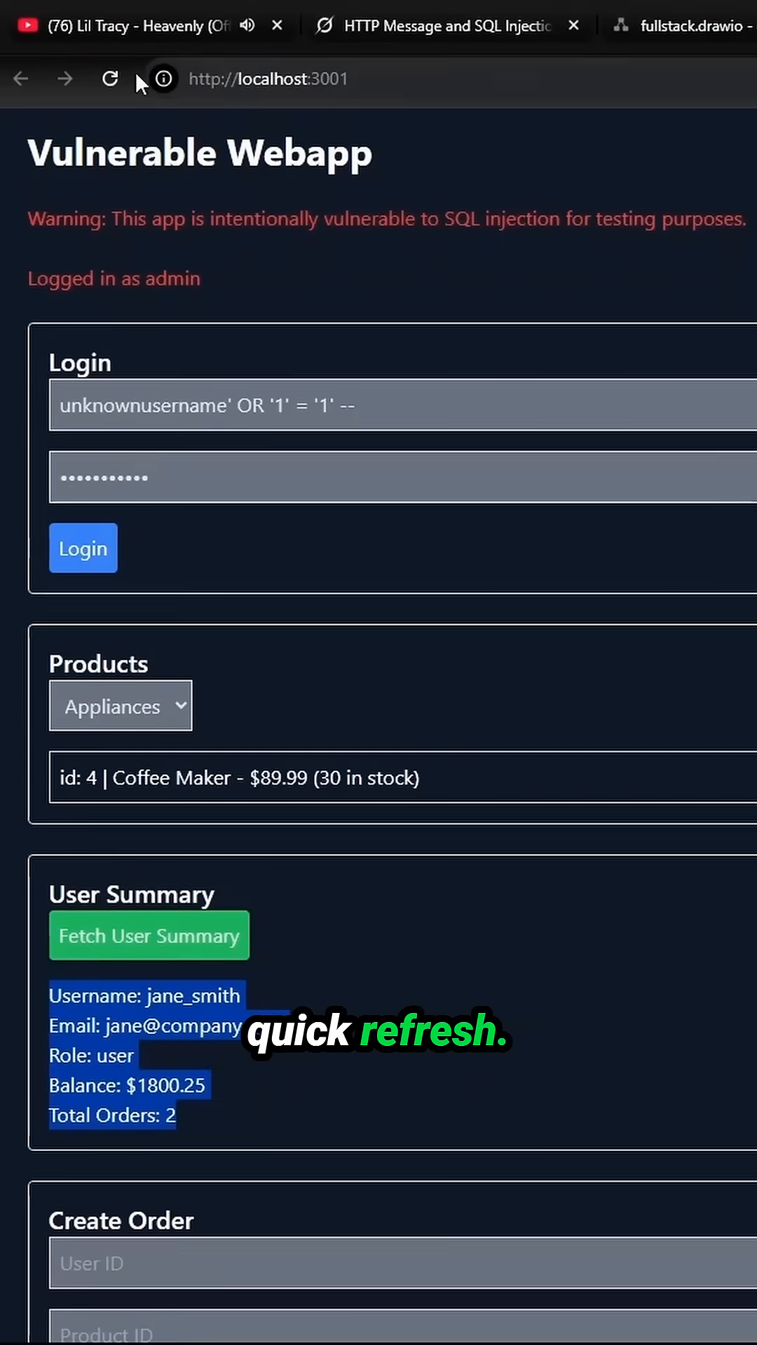
# - Reload the web app and submit the SQL injection login, which the backend rejects
pyautogui.click(109, 79)
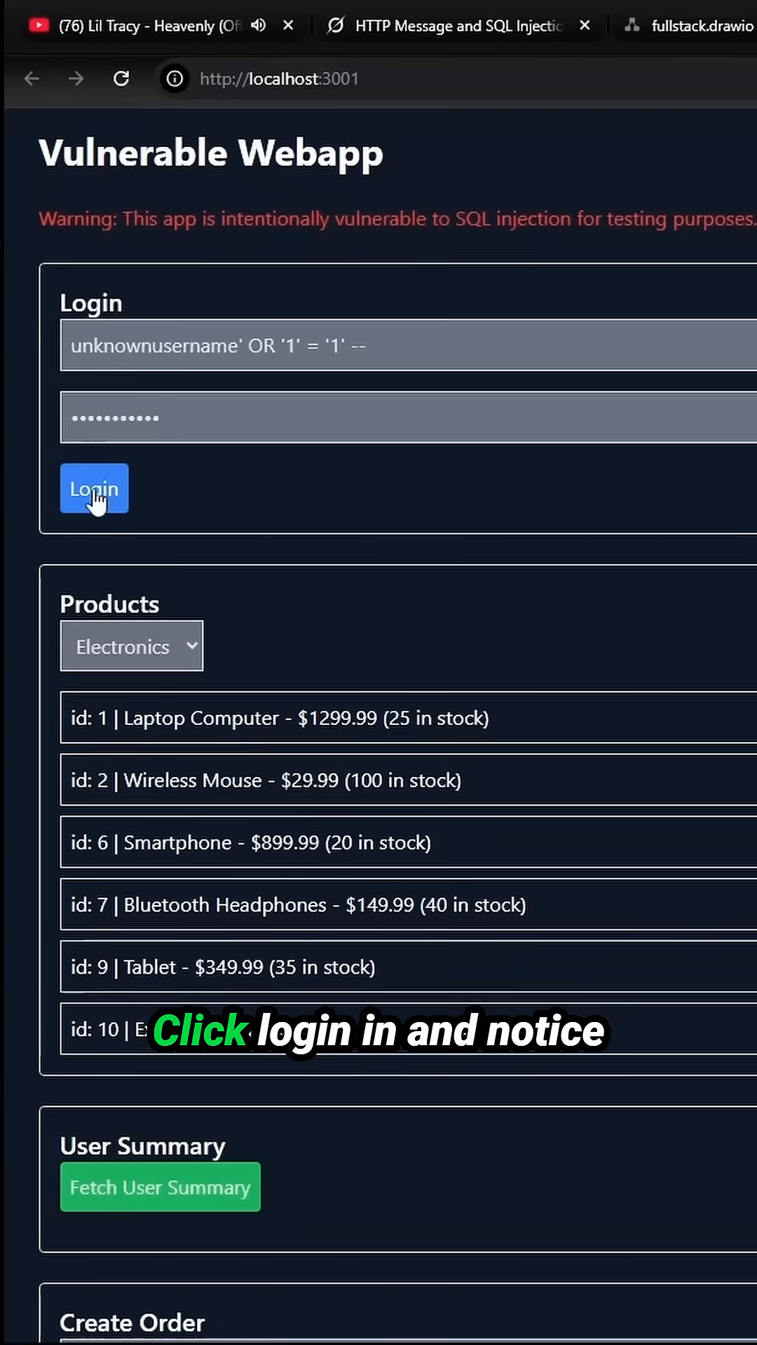
pyautogui.click(94, 489)
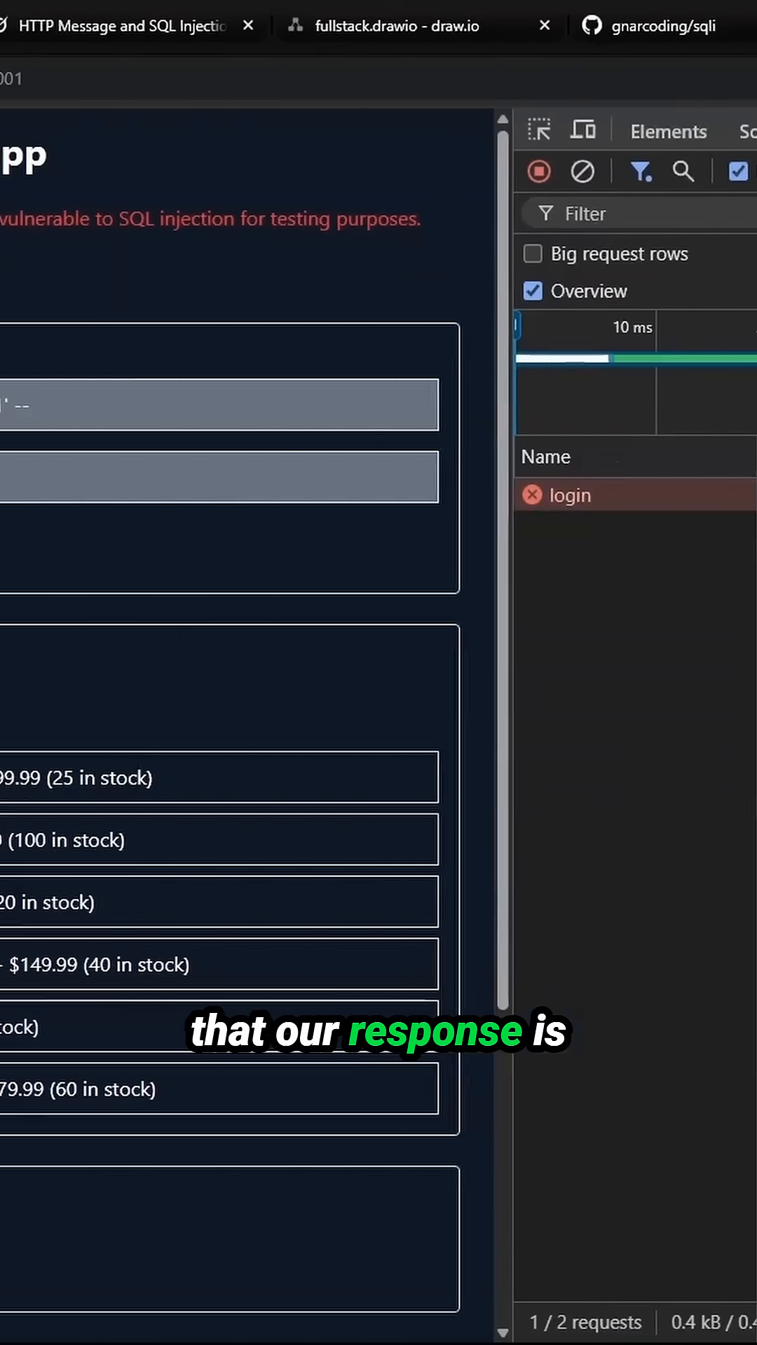